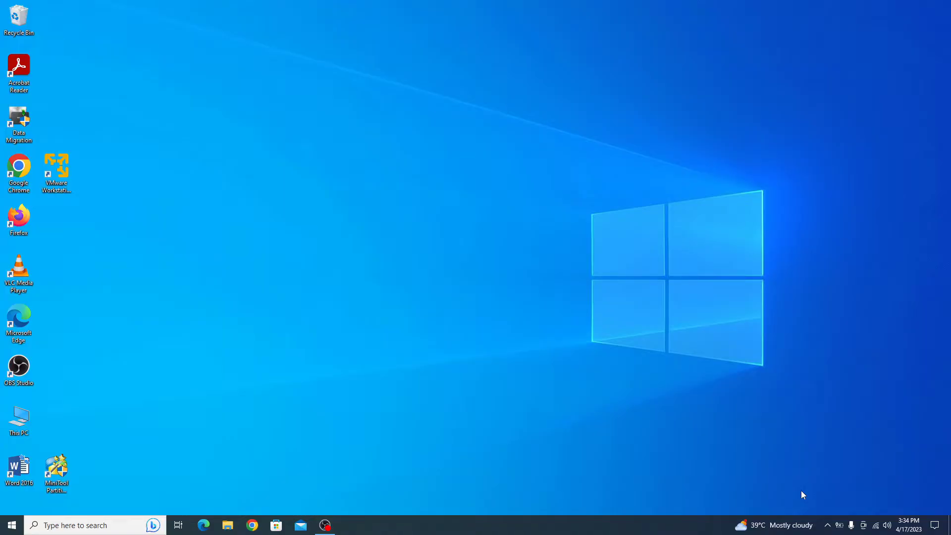
mouse_move(9, 525)
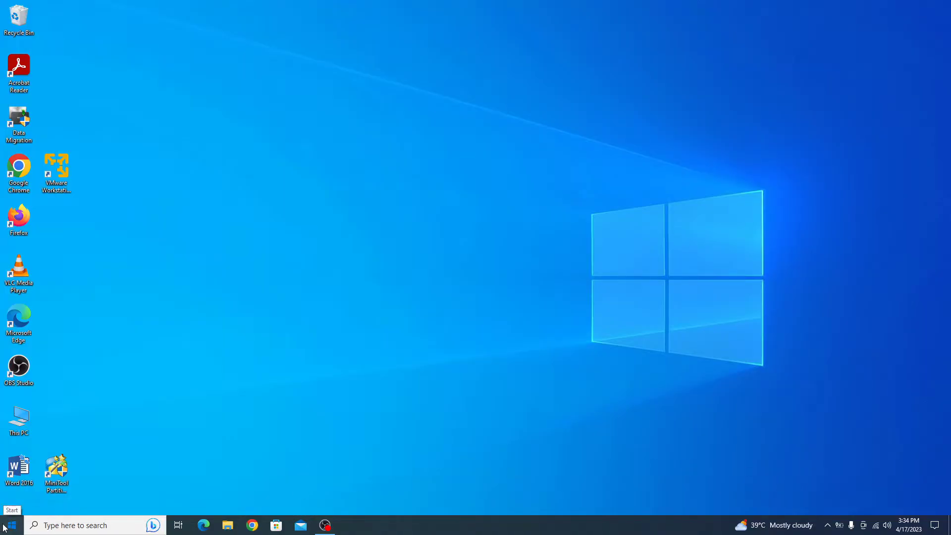
Step: Launch the Windows Settings app from the Start menu
click(8, 525)
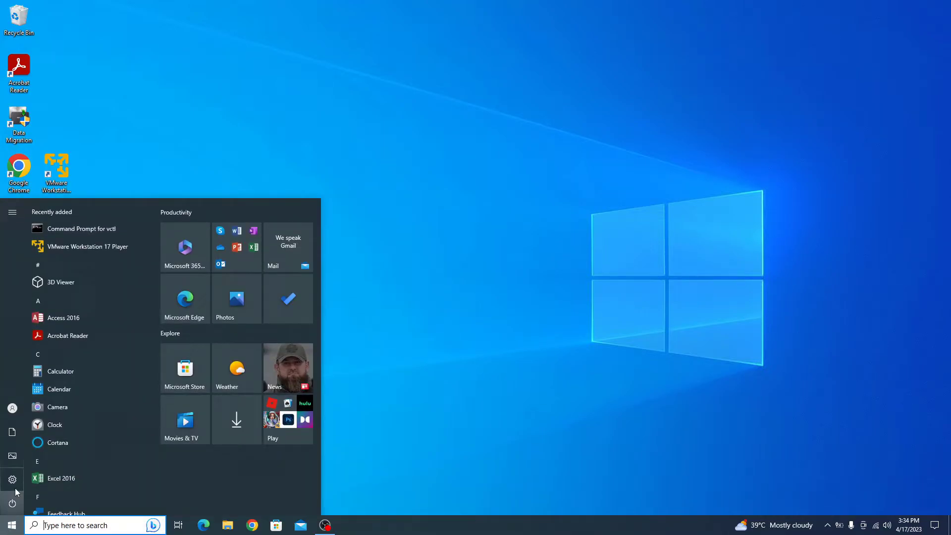
click(12, 212)
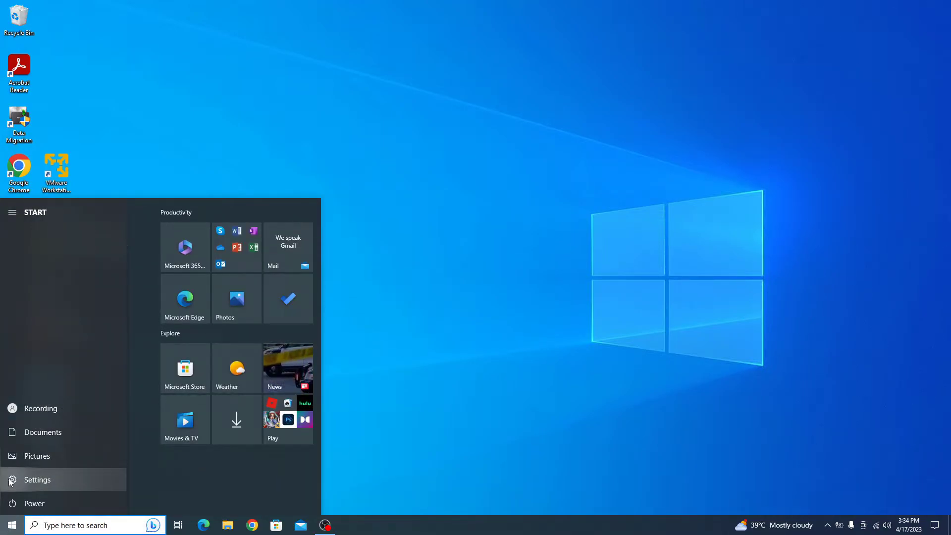
click(37, 480)
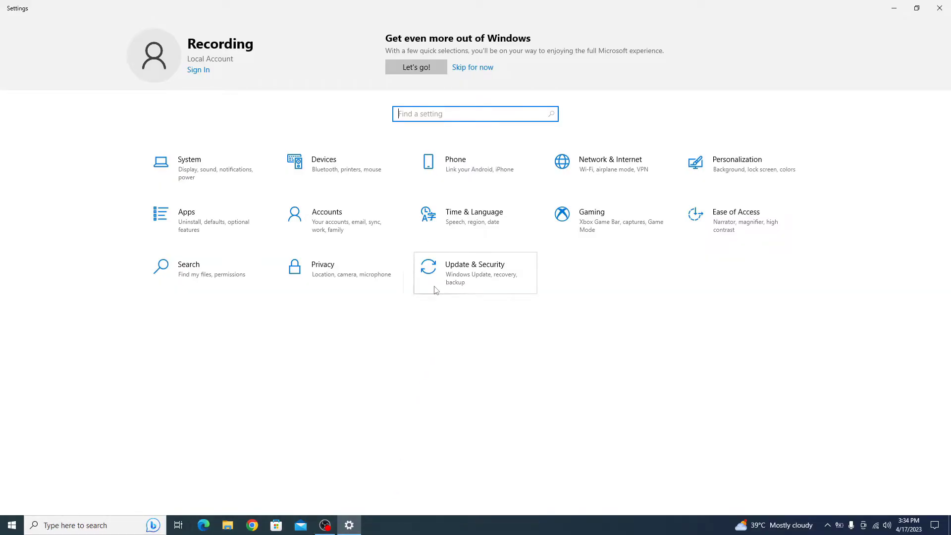
mouse_move(463, 277)
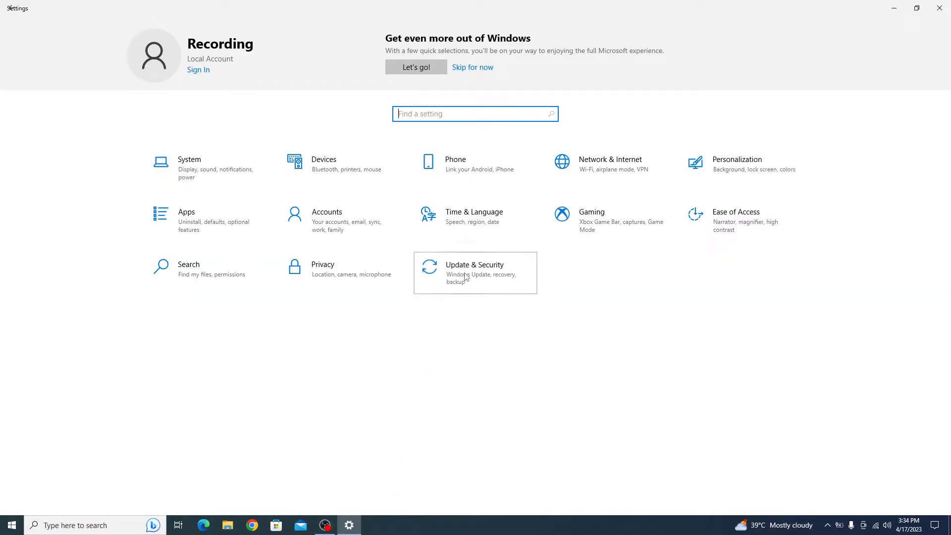
Step: Go to the Windows Security page under Update & Security
click(475, 269)
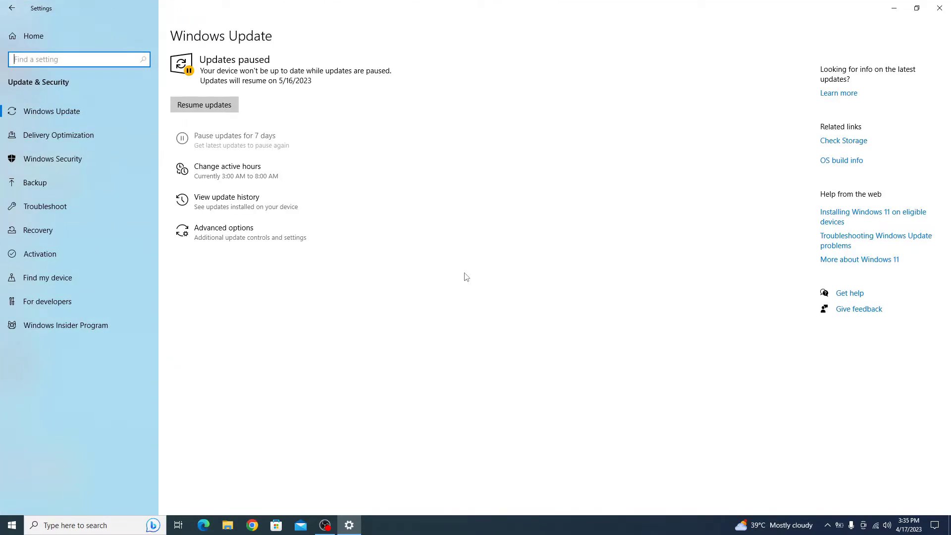
mouse_move(242, 275)
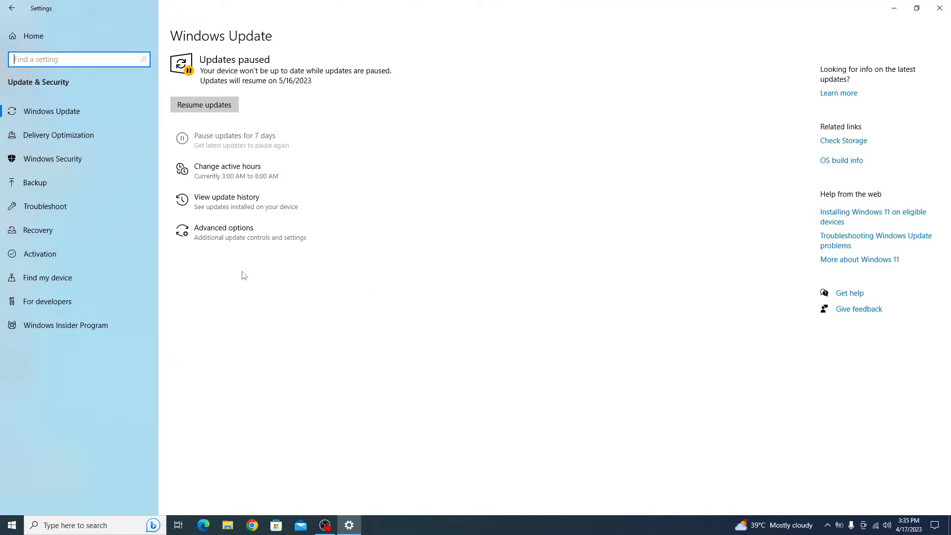
mouse_move(72, 165)
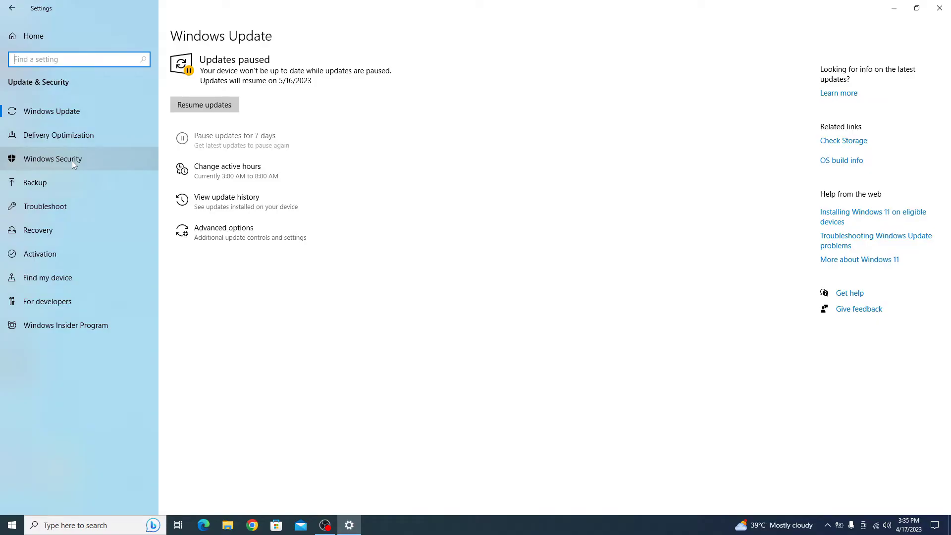
click(54, 159)
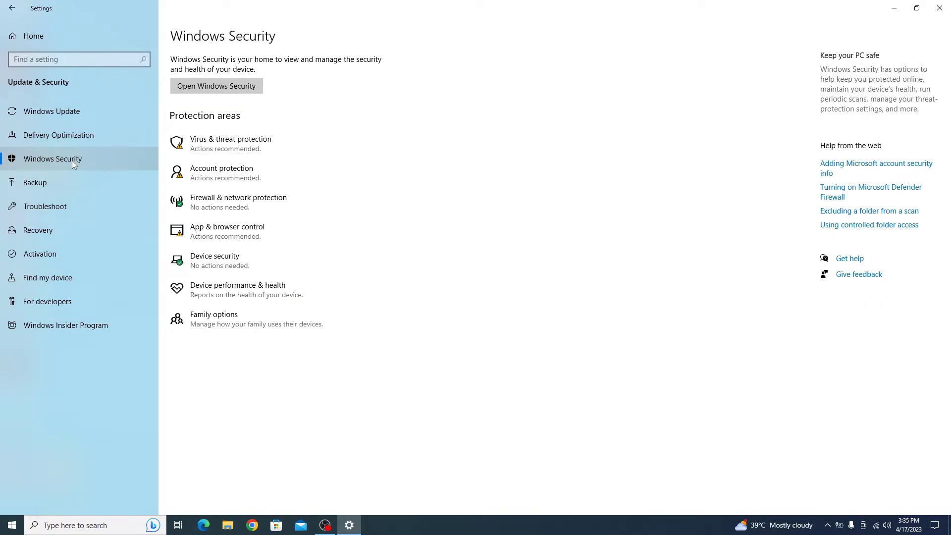
mouse_move(249, 142)
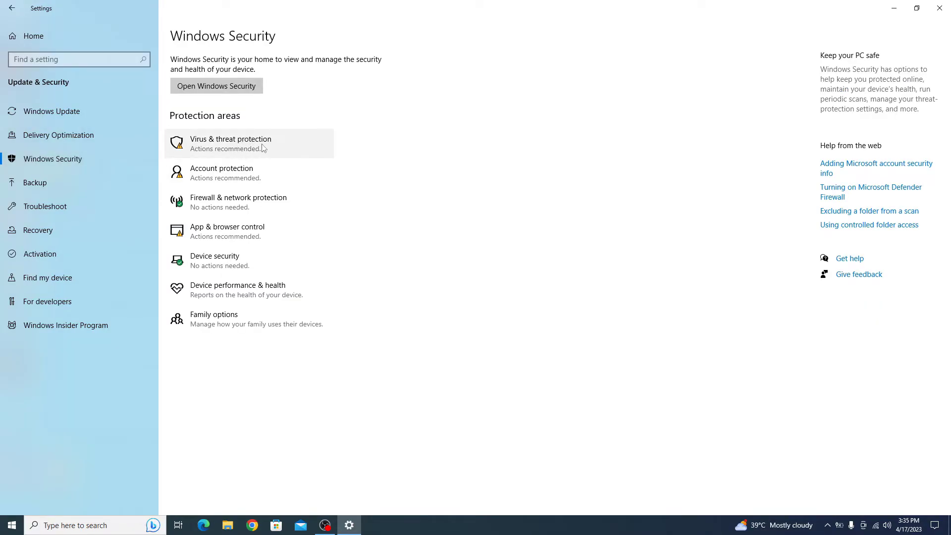
Step: Choose the Virus & threat protection area, launching Windows Security
click(216, 85)
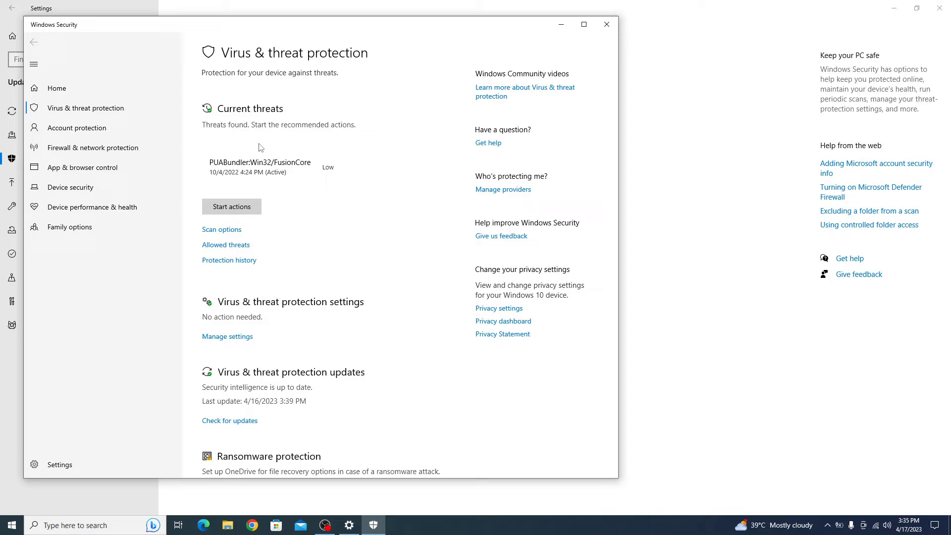
mouse_move(263, 304)
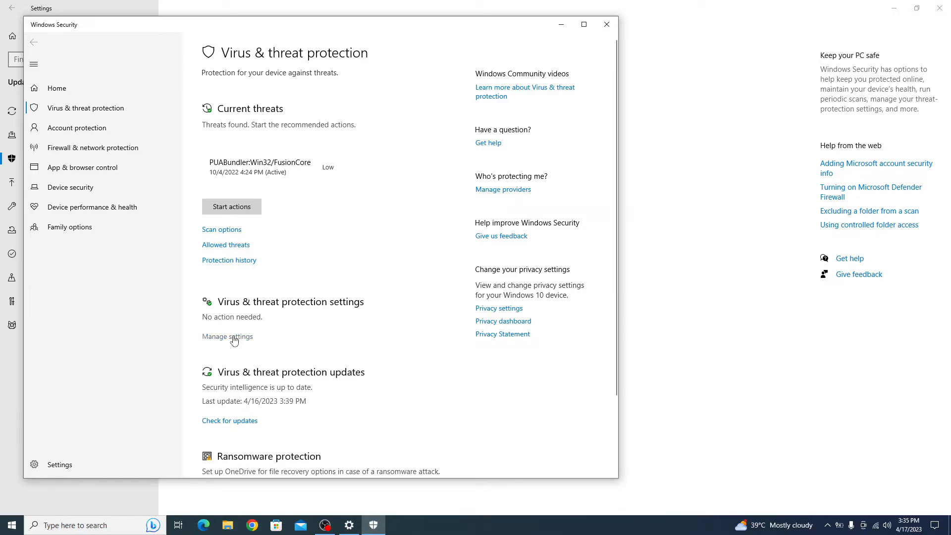
Step: Go to Manage settings for Virus & threat protection
click(227, 337)
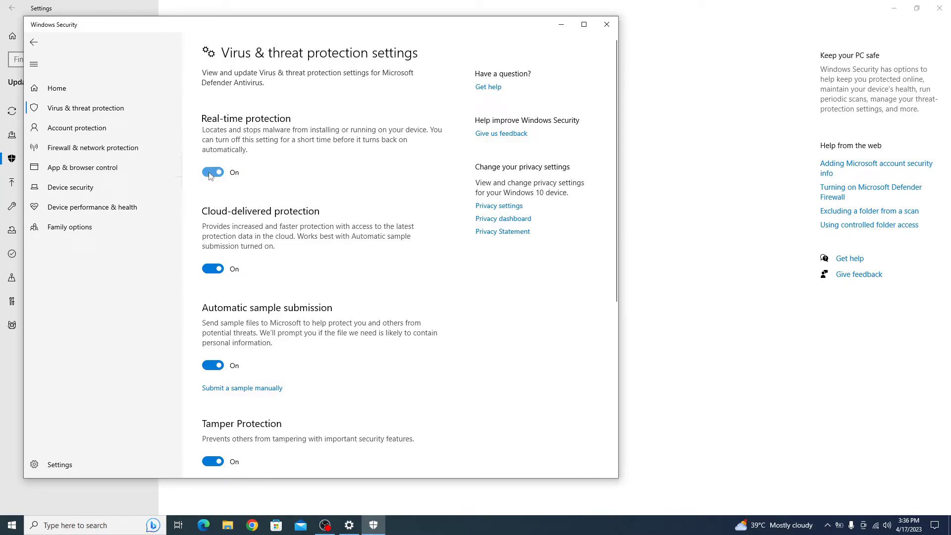
Step: Switch Real-time protection Off, leaving the device-vulnerable warning shown
click(213, 172)
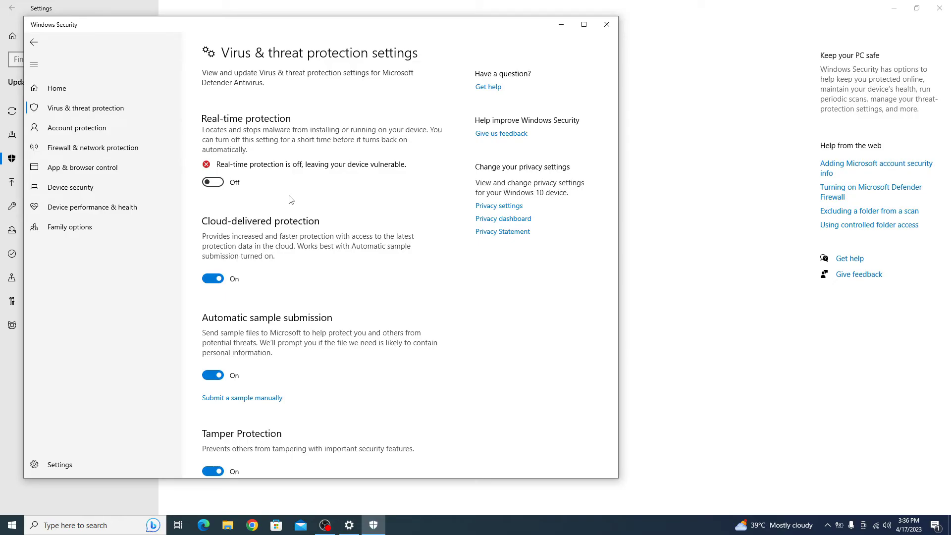
mouse_move(287, 177)
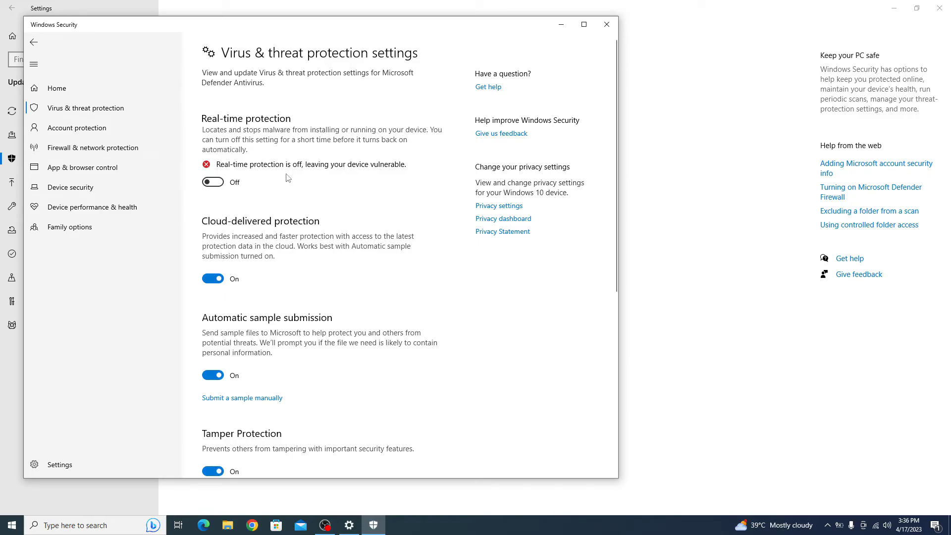
mouse_move(310, 174)
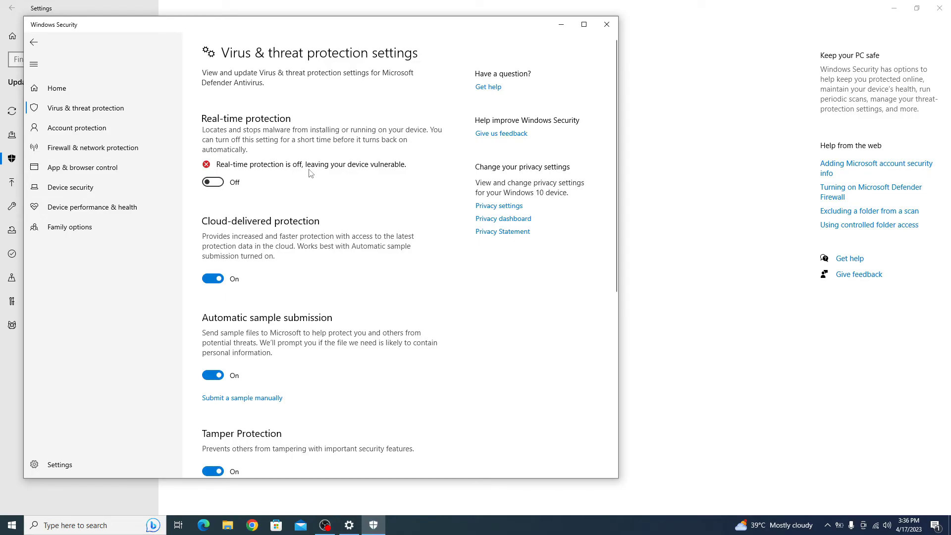